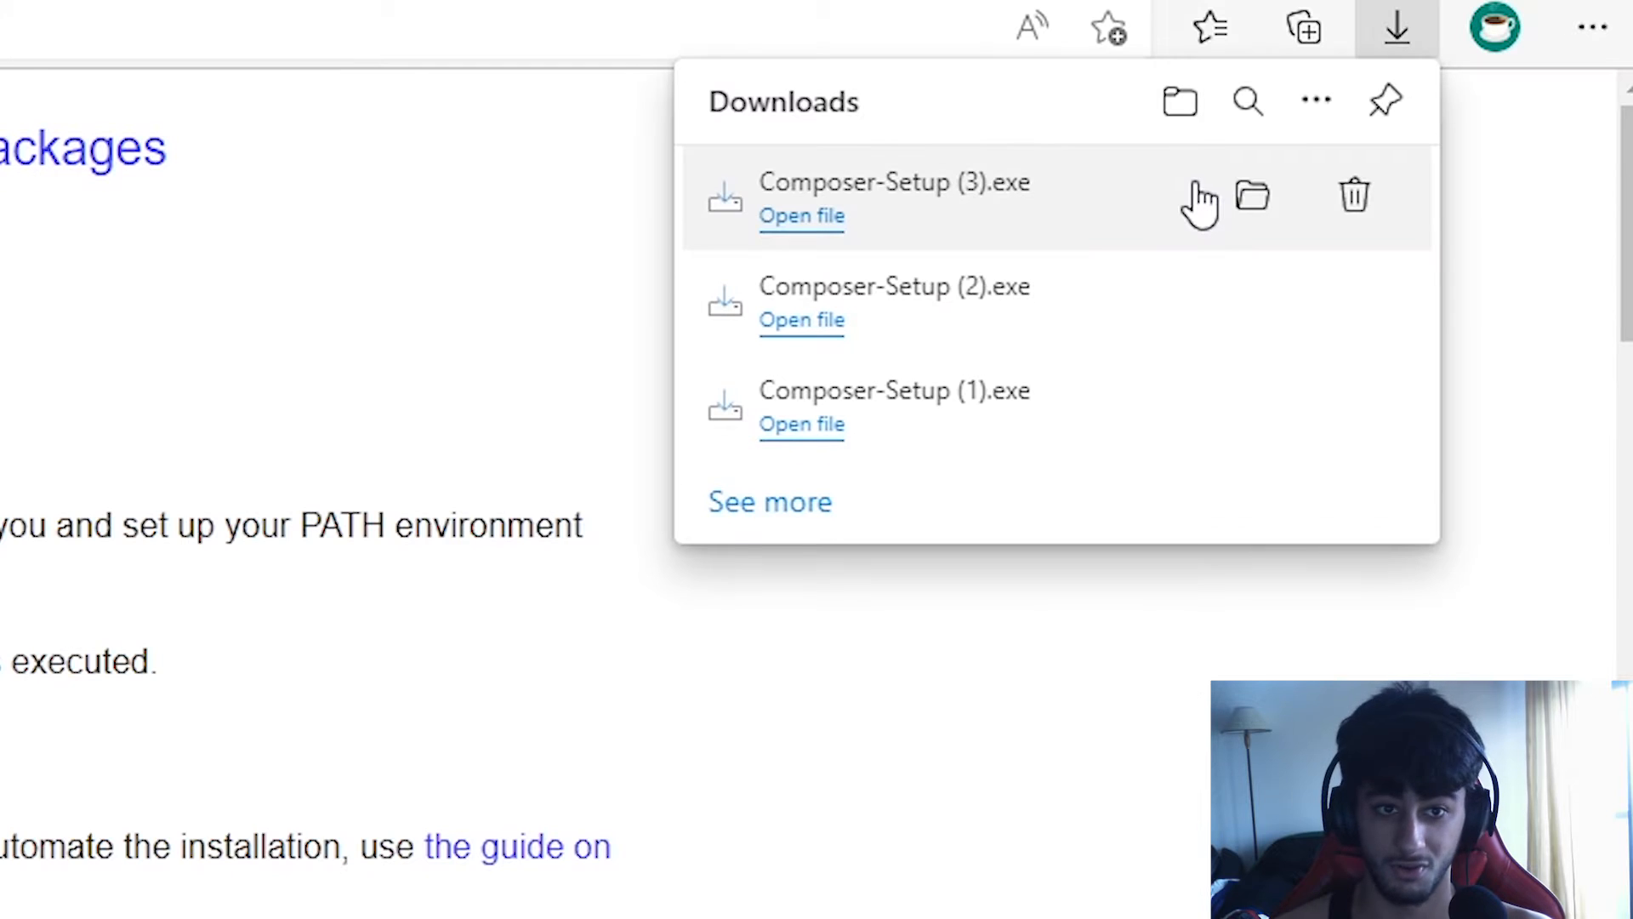
pyautogui.moveTo(987, 209)
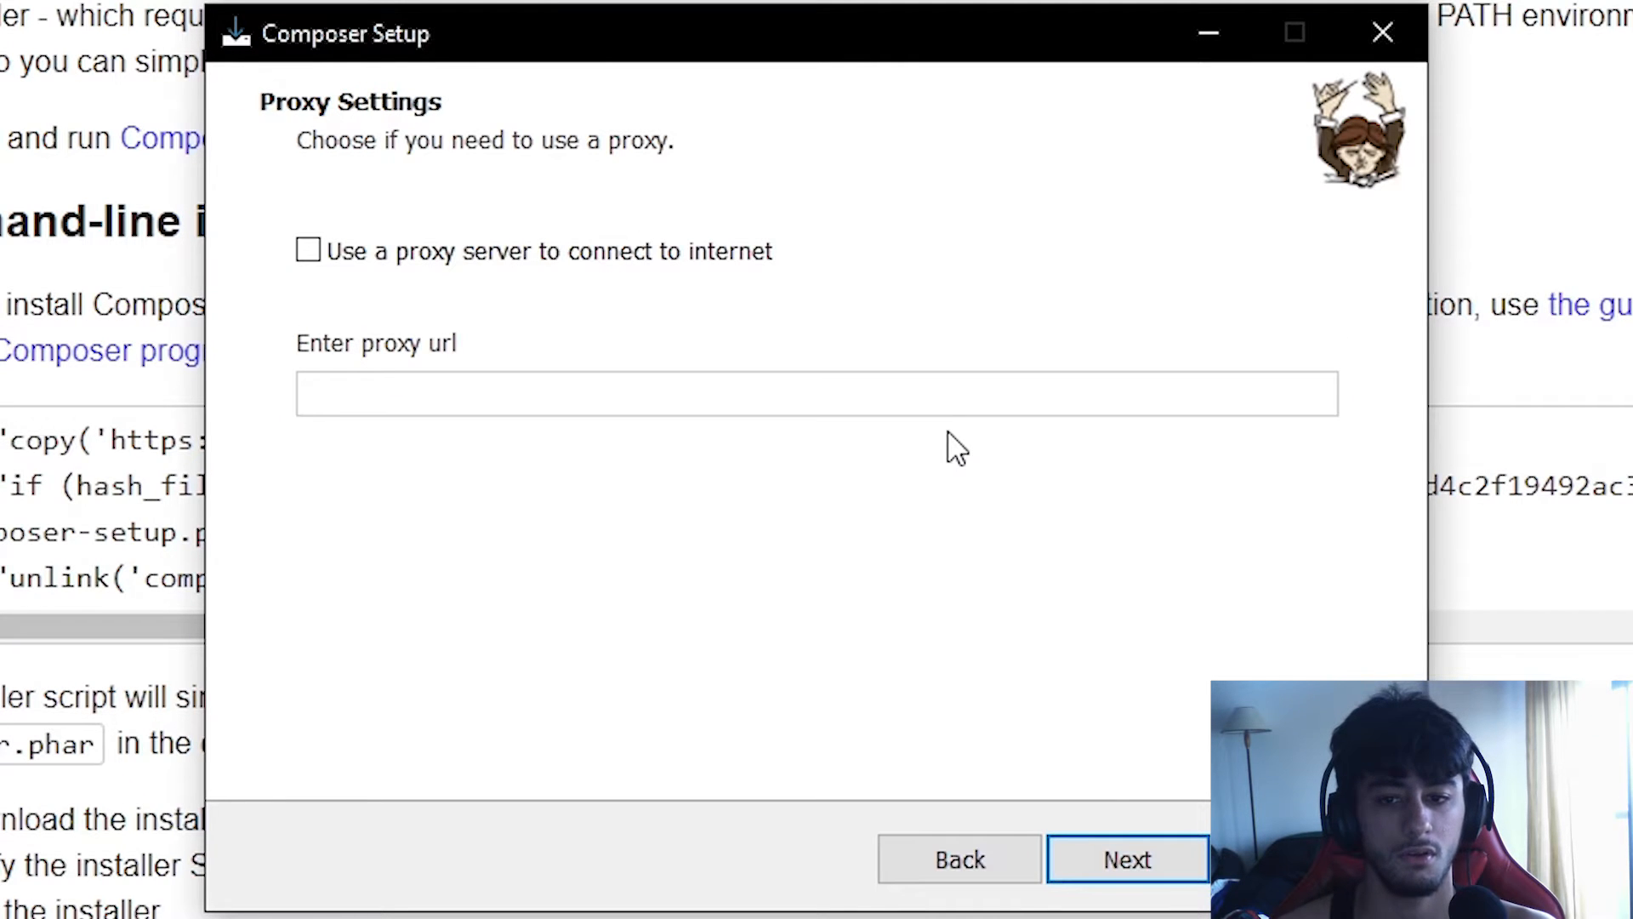
# Step: Advance the Composer installer past proxy settings, leaving 'Use a proxy server' unchecked
pyautogui.click(1126, 859)
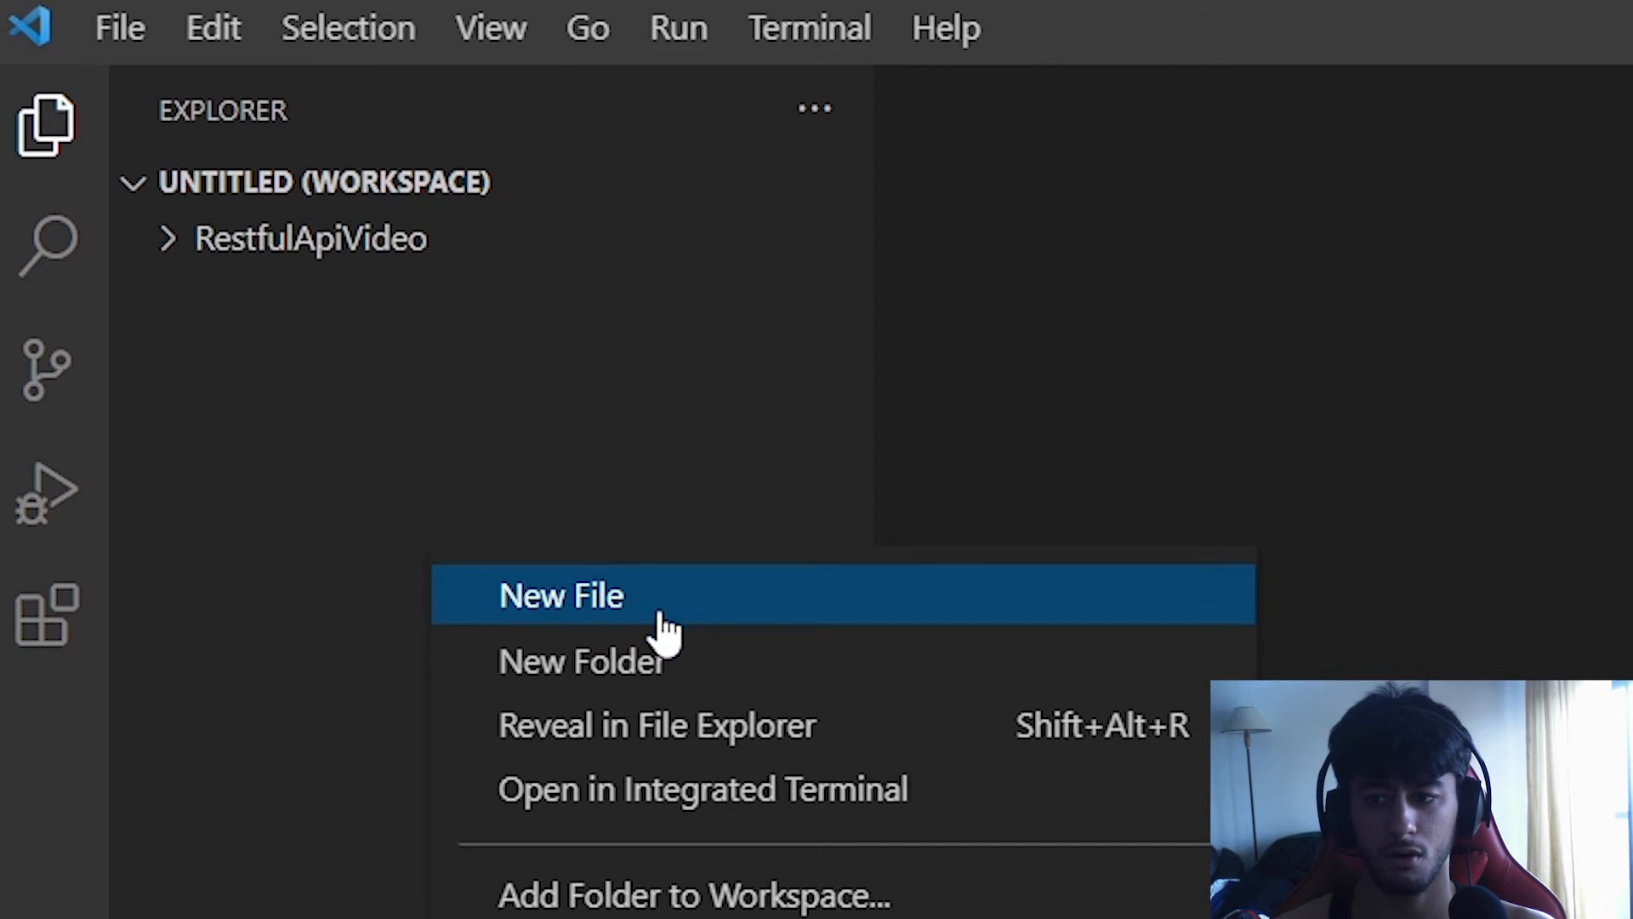
# Step: Add a new 'api setup' folder from htdocs and open a RestfulApiVideo terminal
pyautogui.click(697, 891)
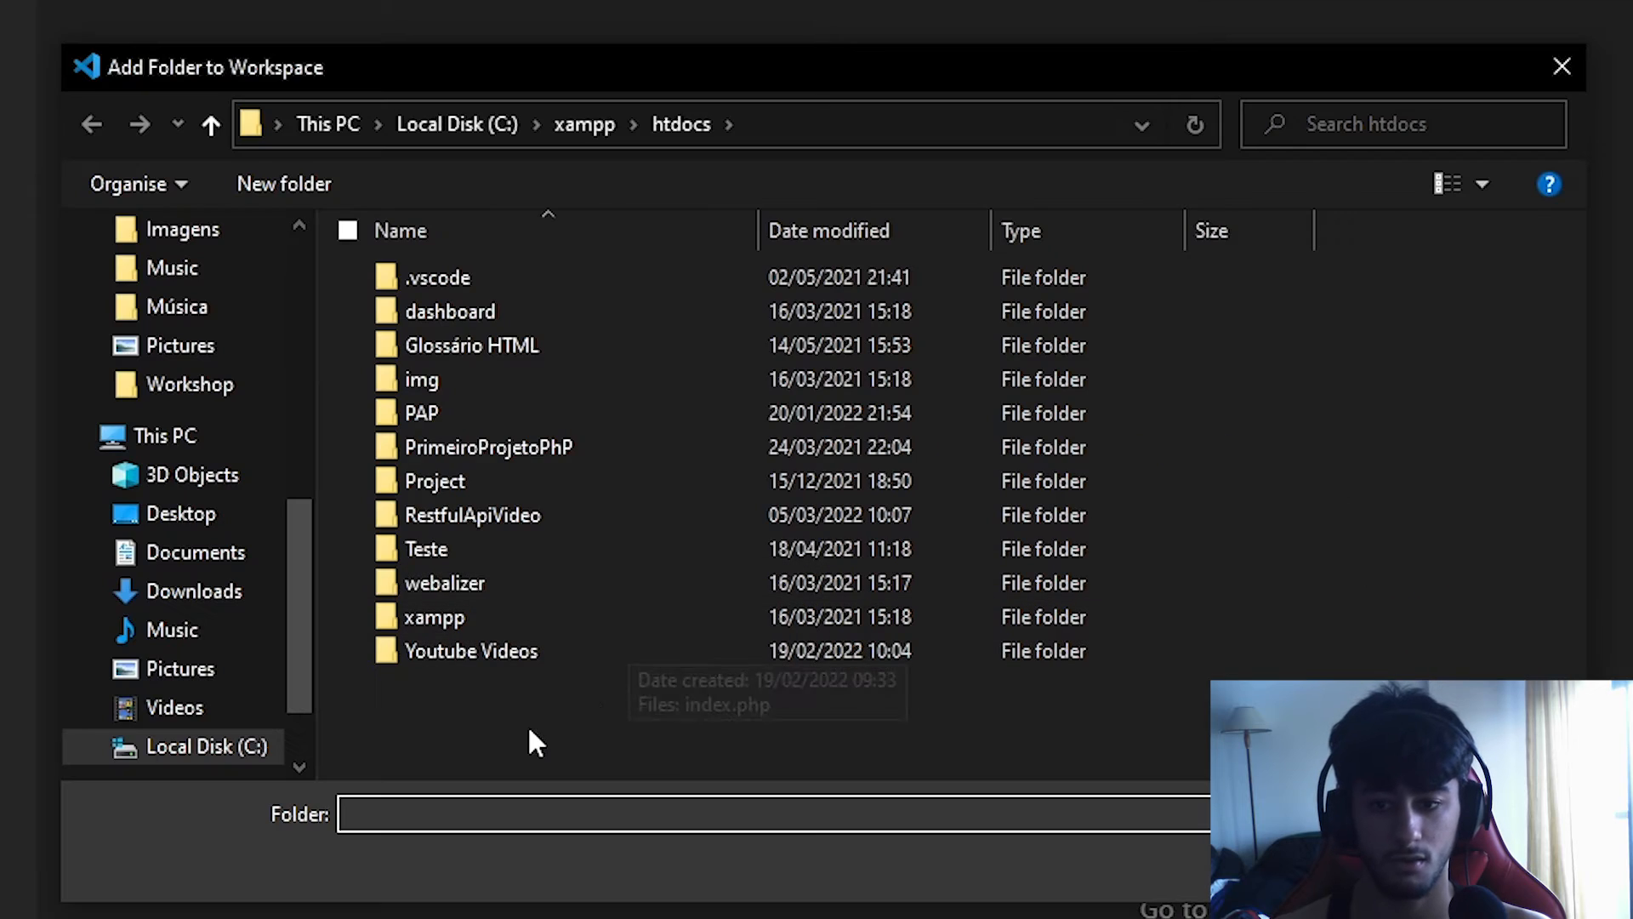
pyautogui.rightClick(532, 742)
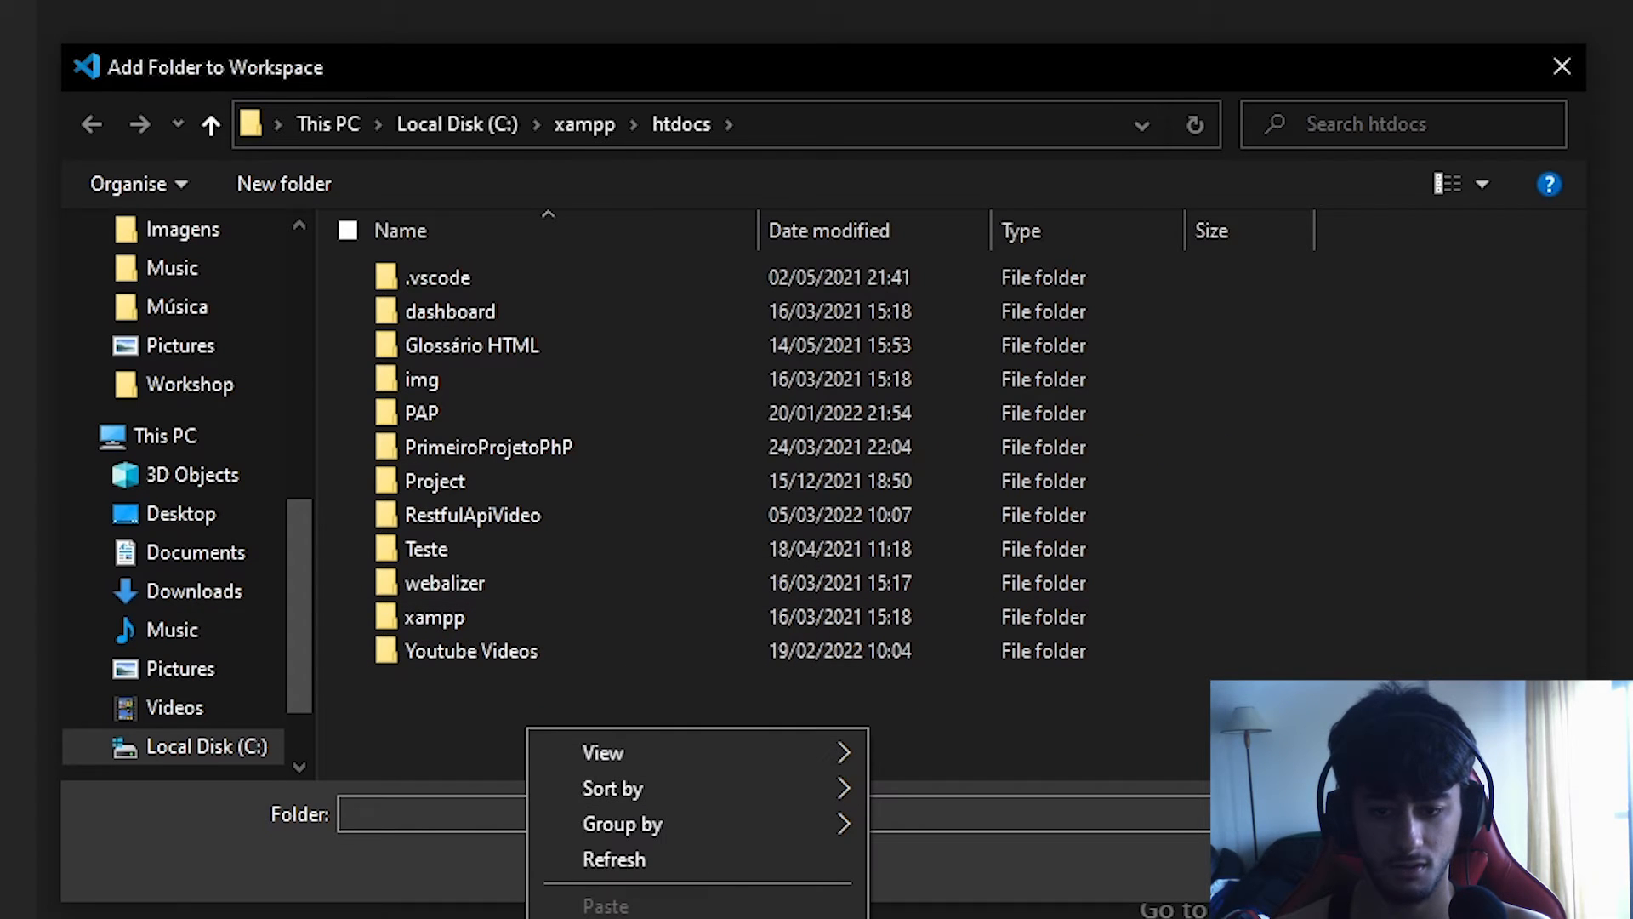
pyautogui.write('ap')
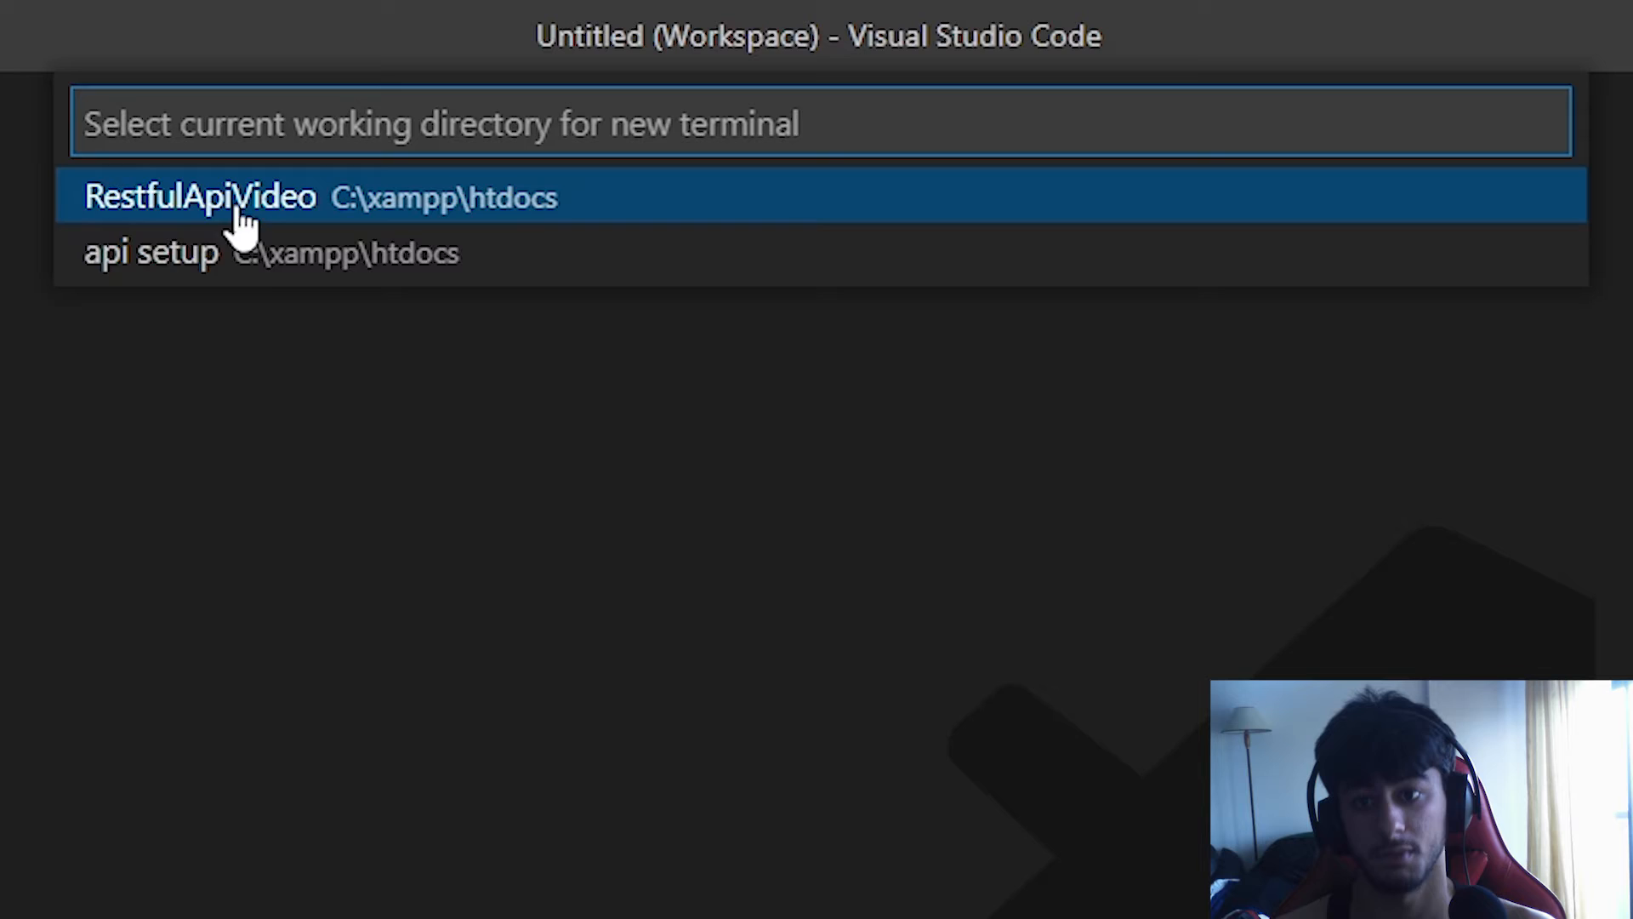
pyautogui.click(204, 197)
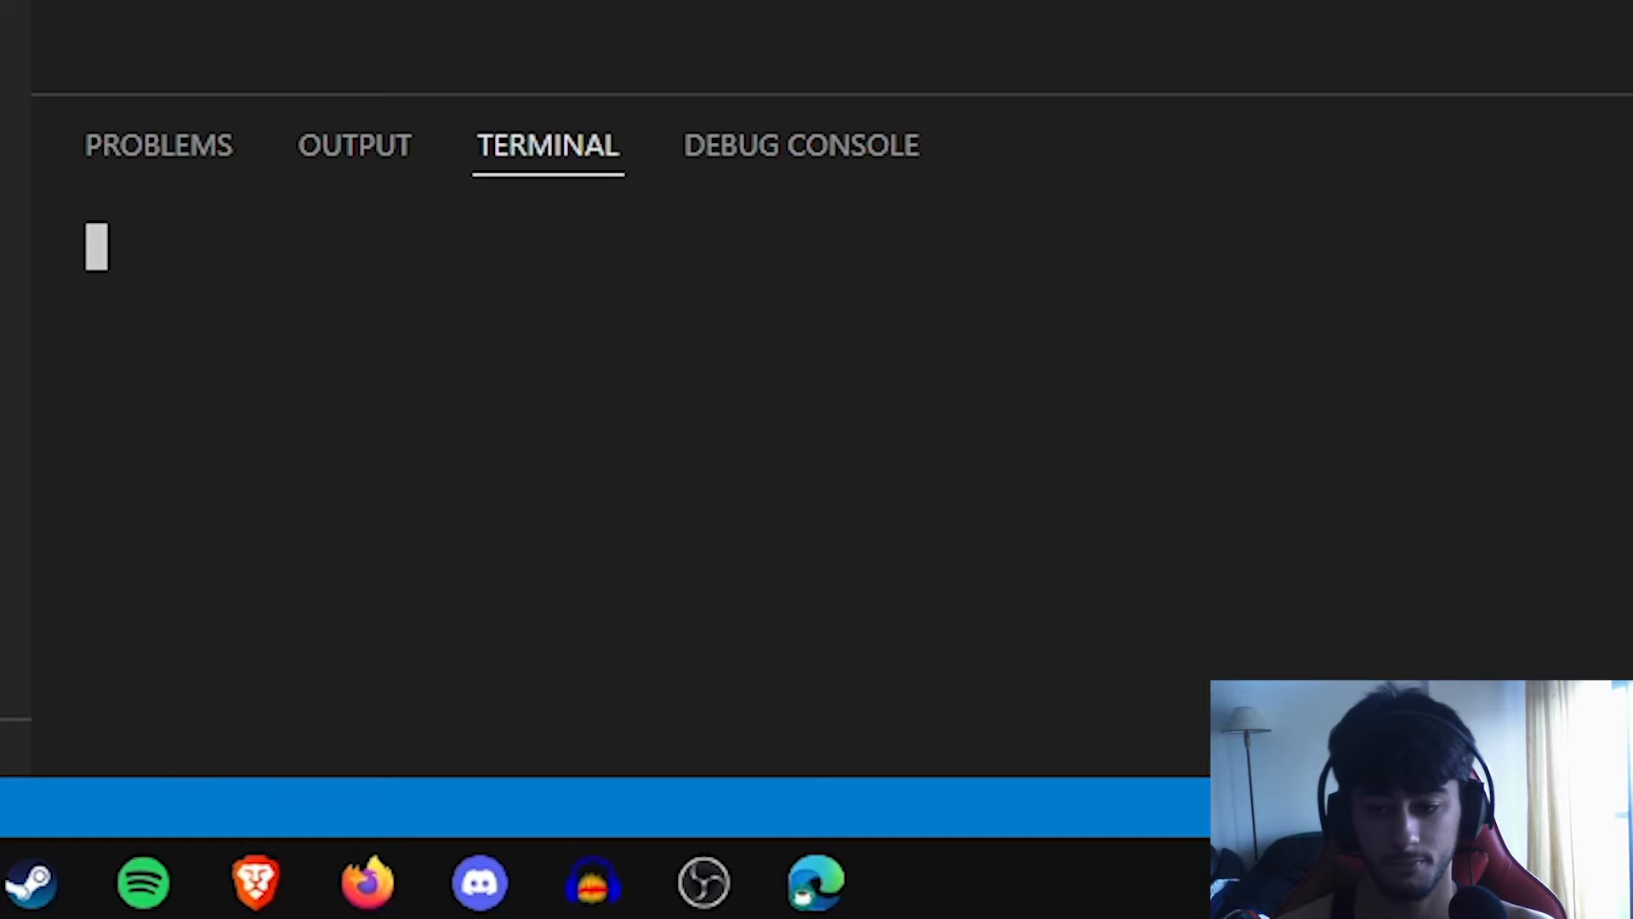
pyautogui.moveTo(609, 480)
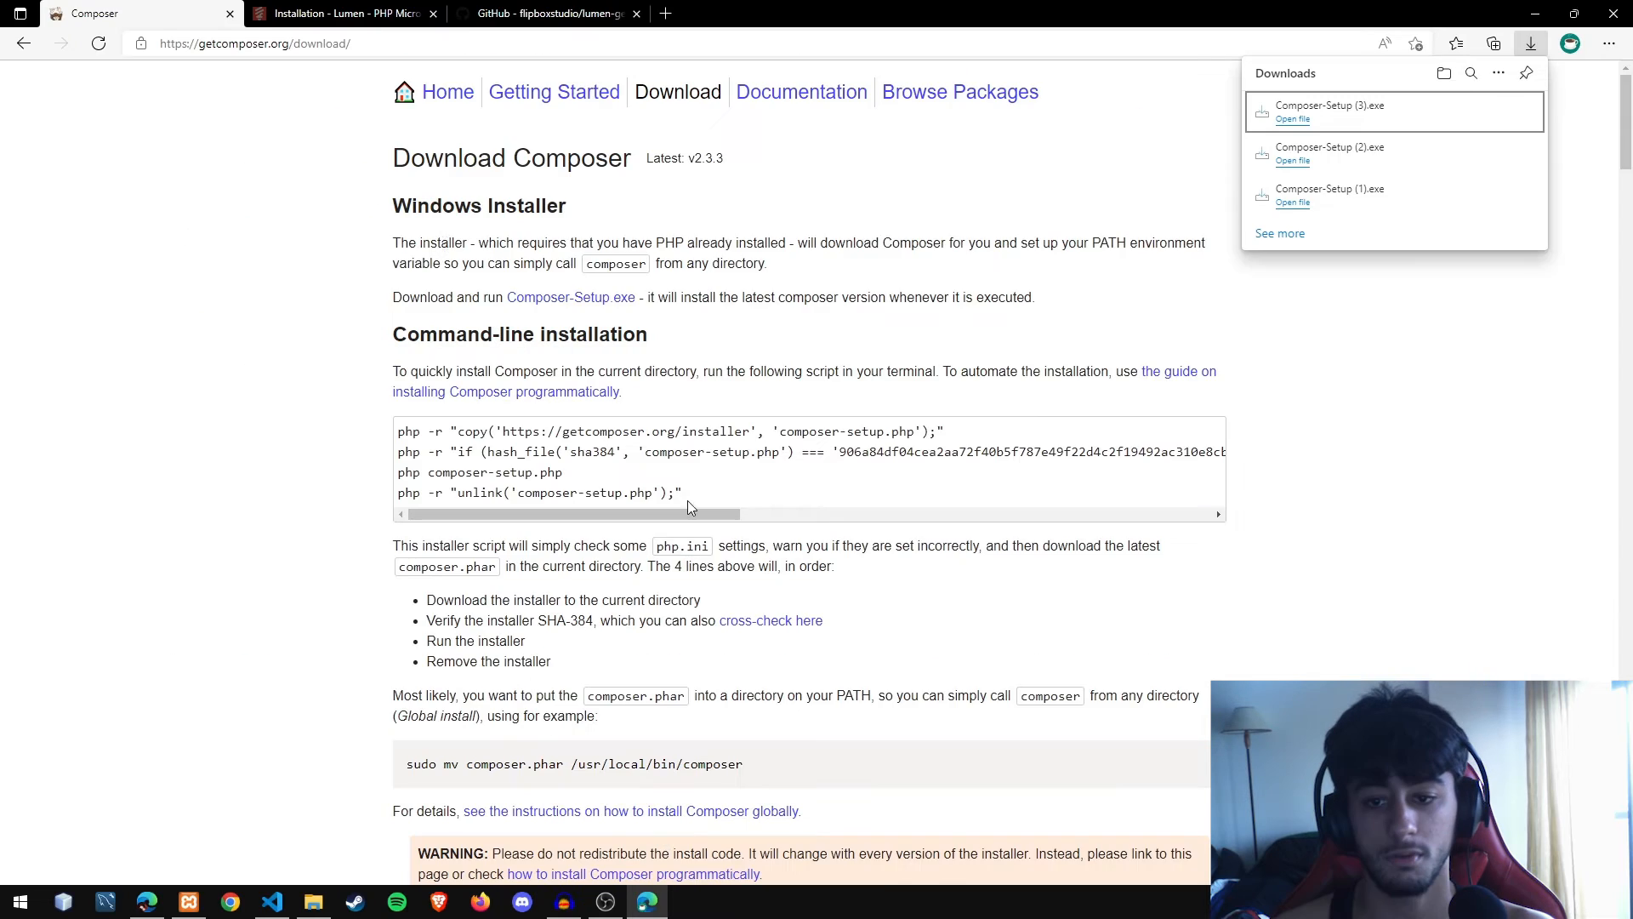
# Step: Search 'lumen framework' and scroll the installation docs to the composer create-project command
pyautogui.click(343, 14)
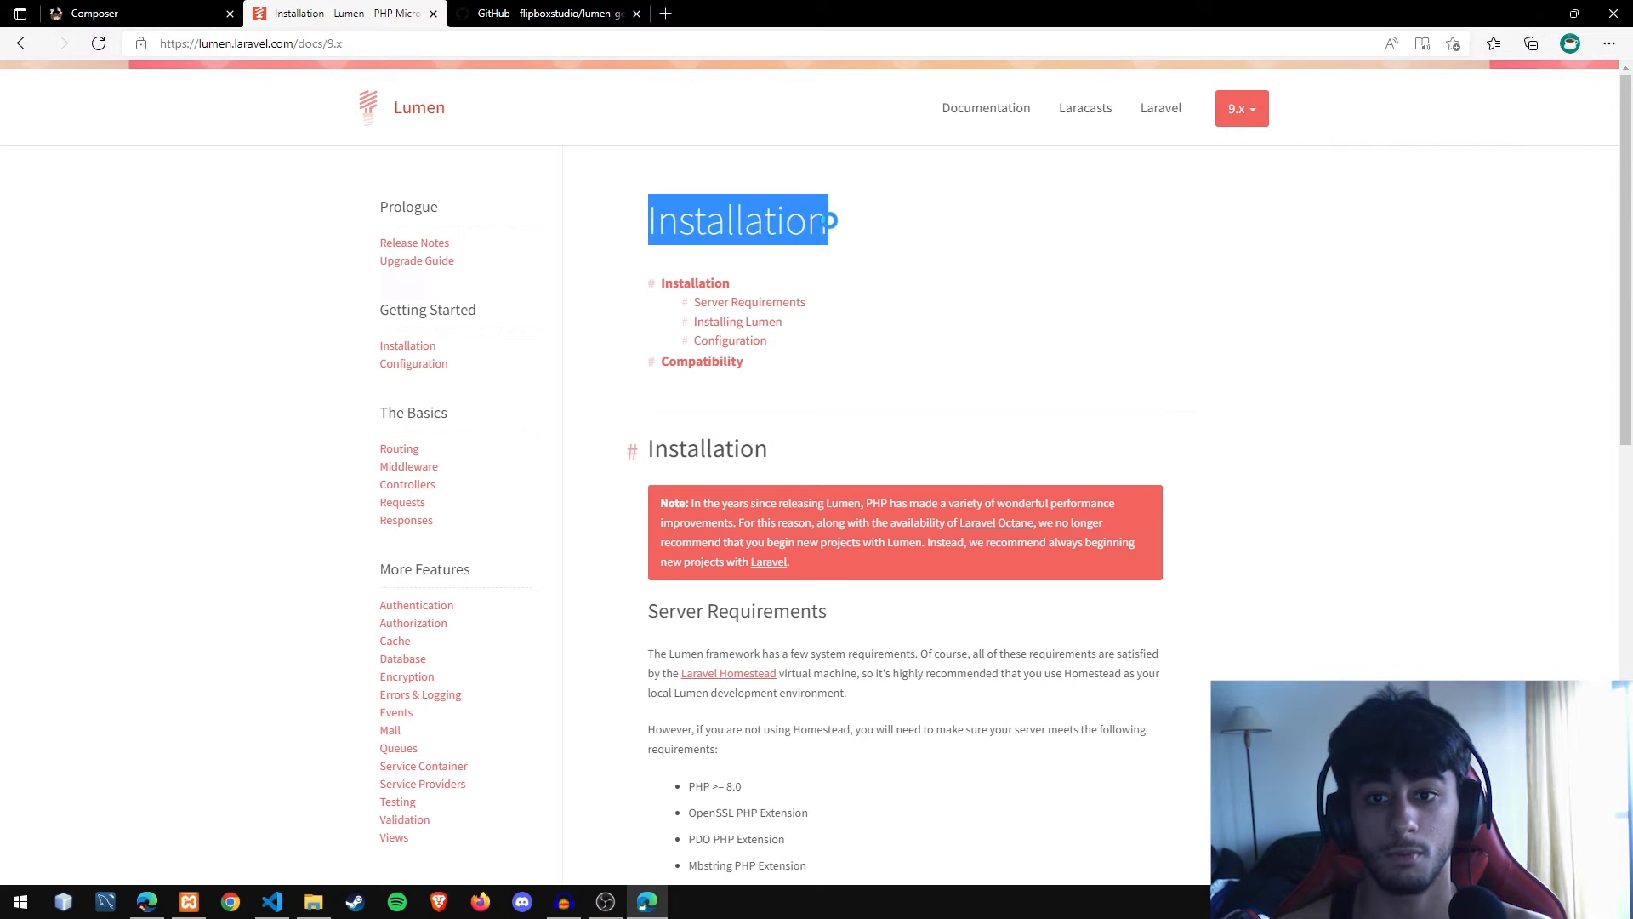
pyautogui.click(256, 44)
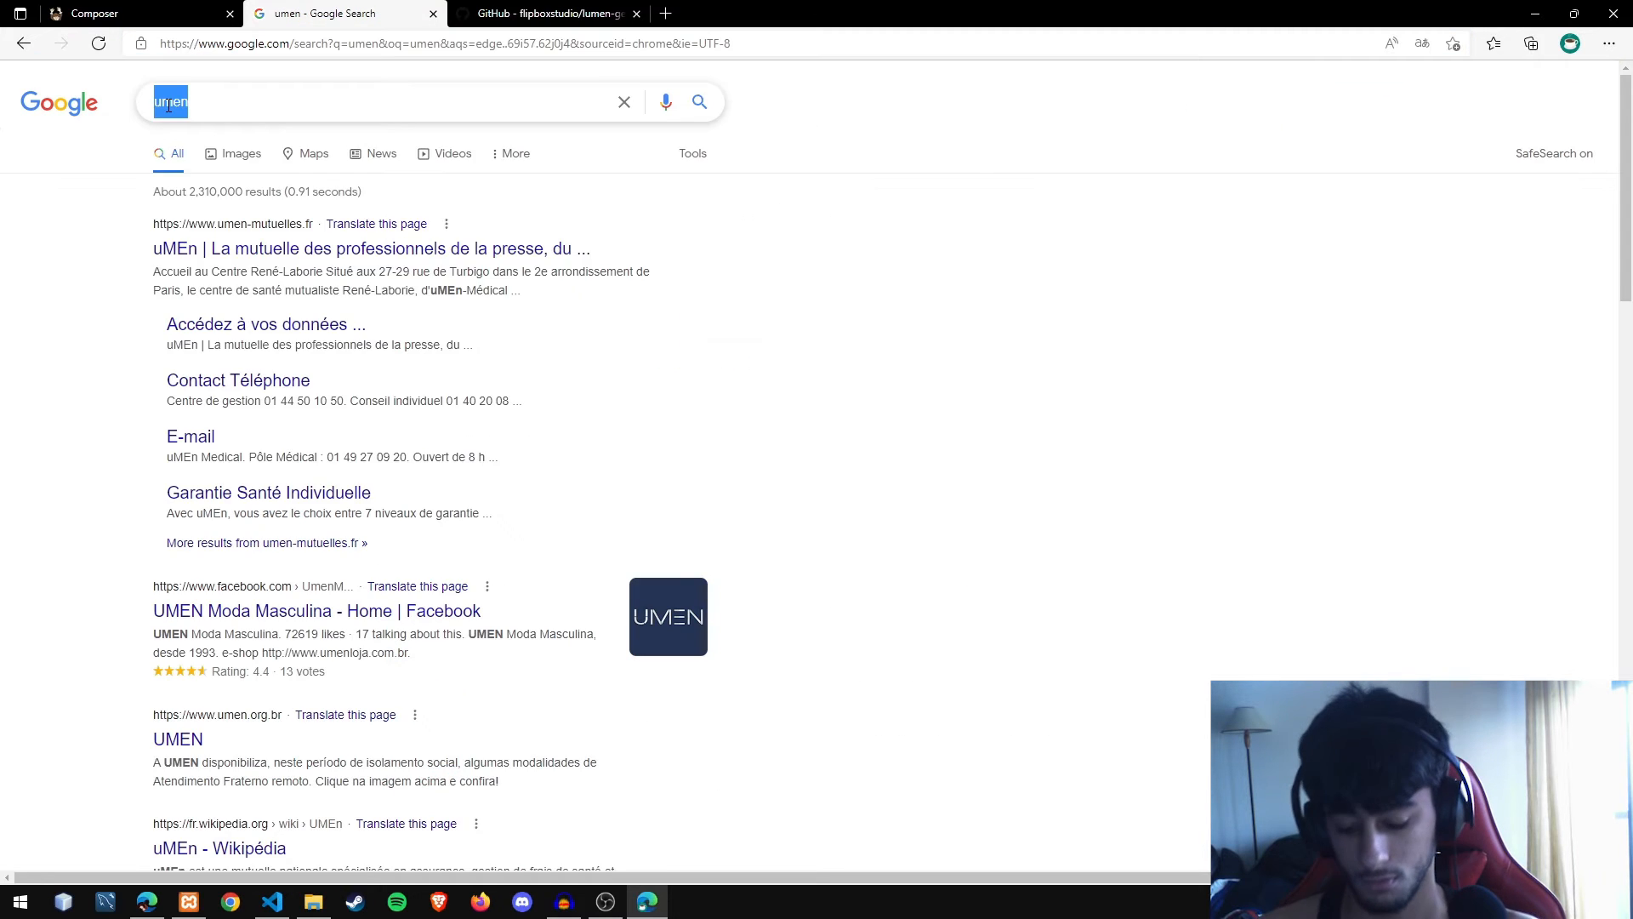
pyautogui.write('lumen frame')
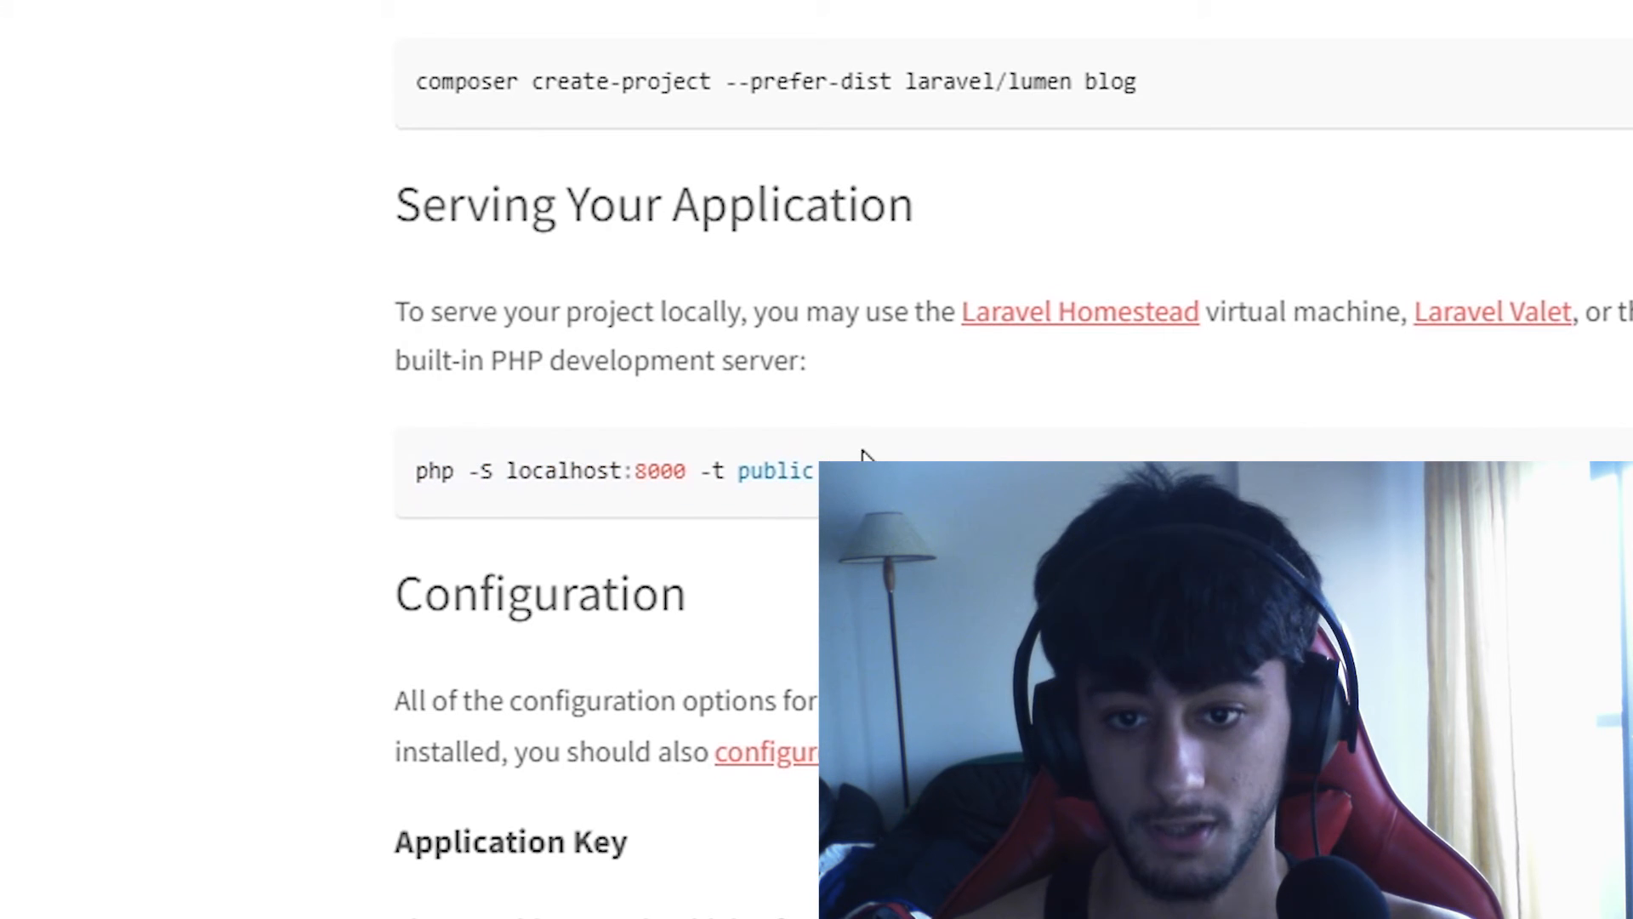
pyautogui.scroll(-3)
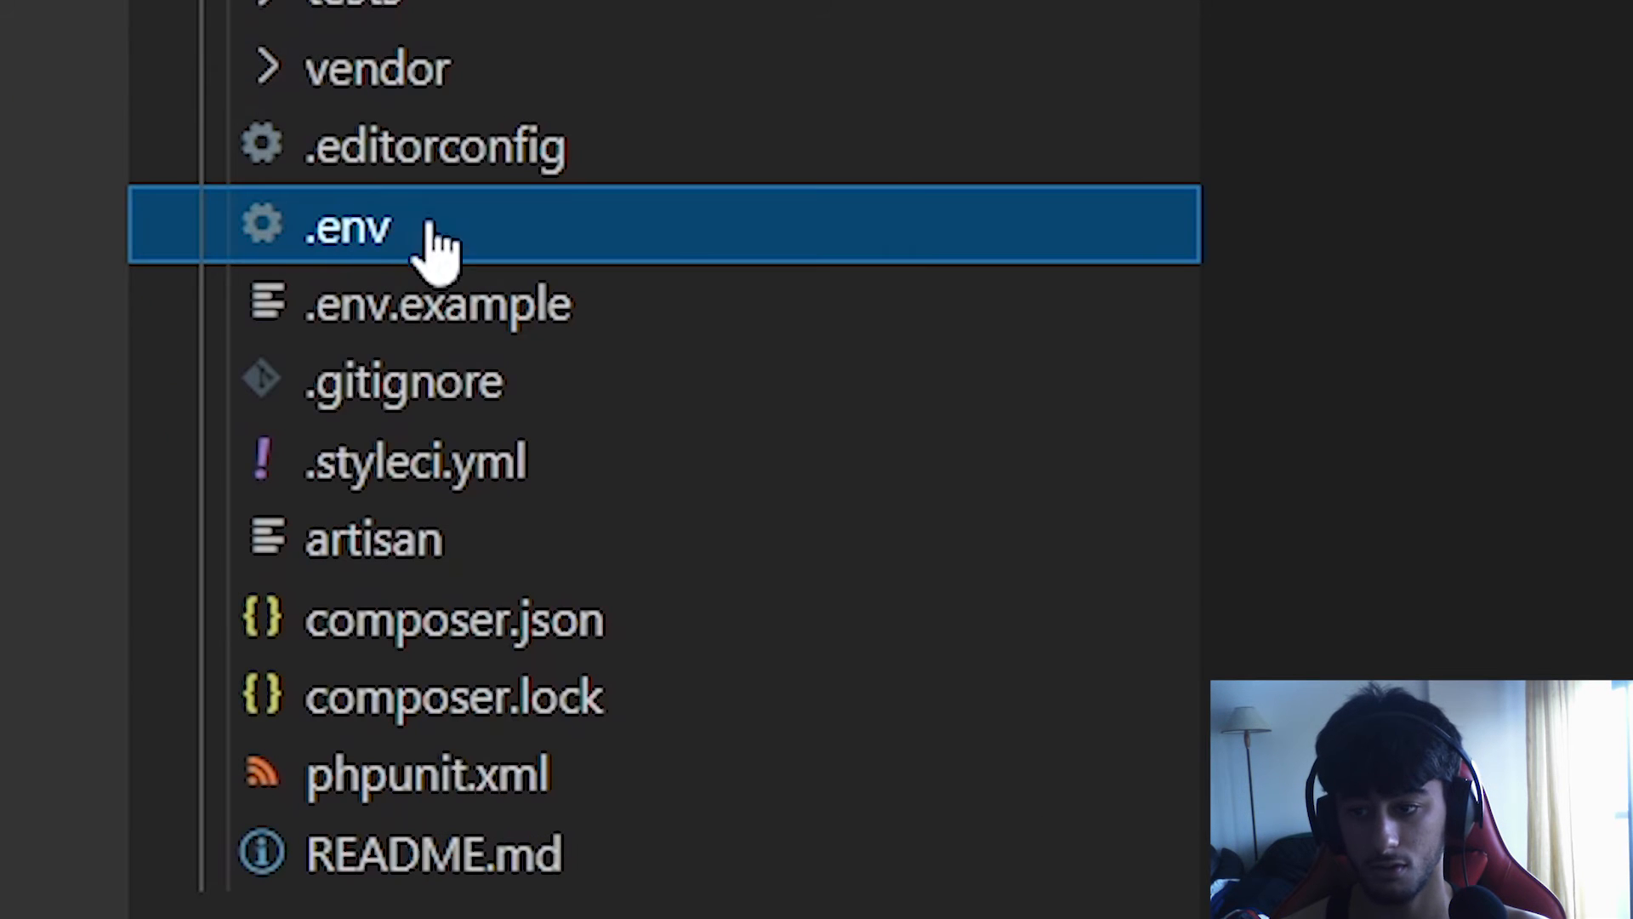
# Step: In .env, set DB_USERNAME to root and DB_DATABASE to lumen_api
pyautogui.doubleClick(347, 226)
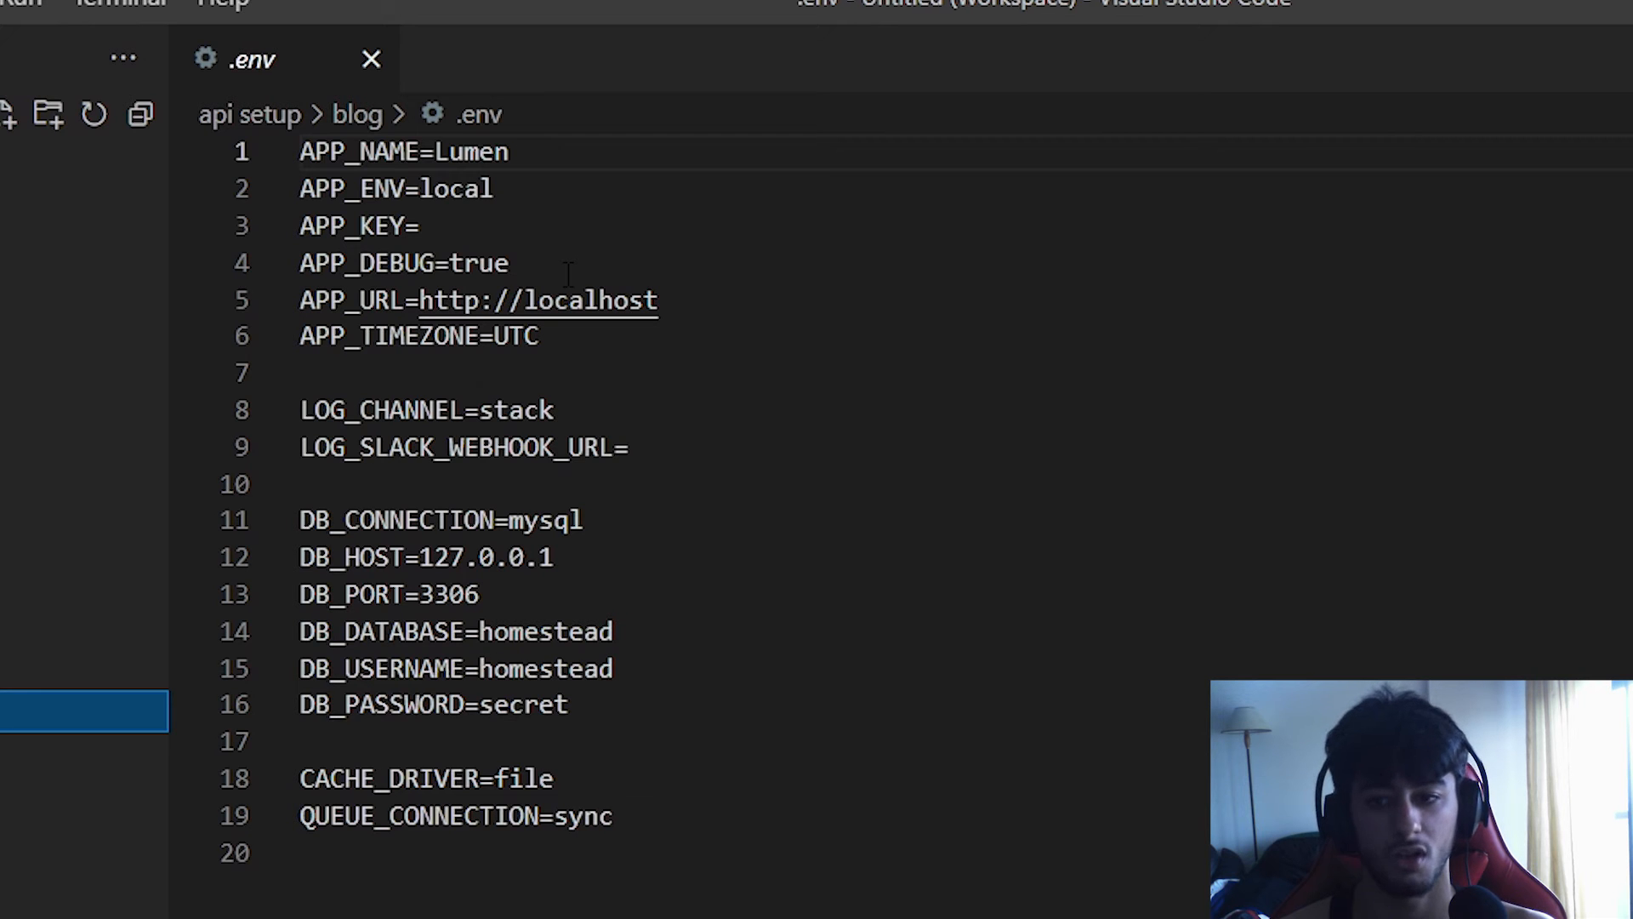
pyautogui.doubleClick(482, 262)
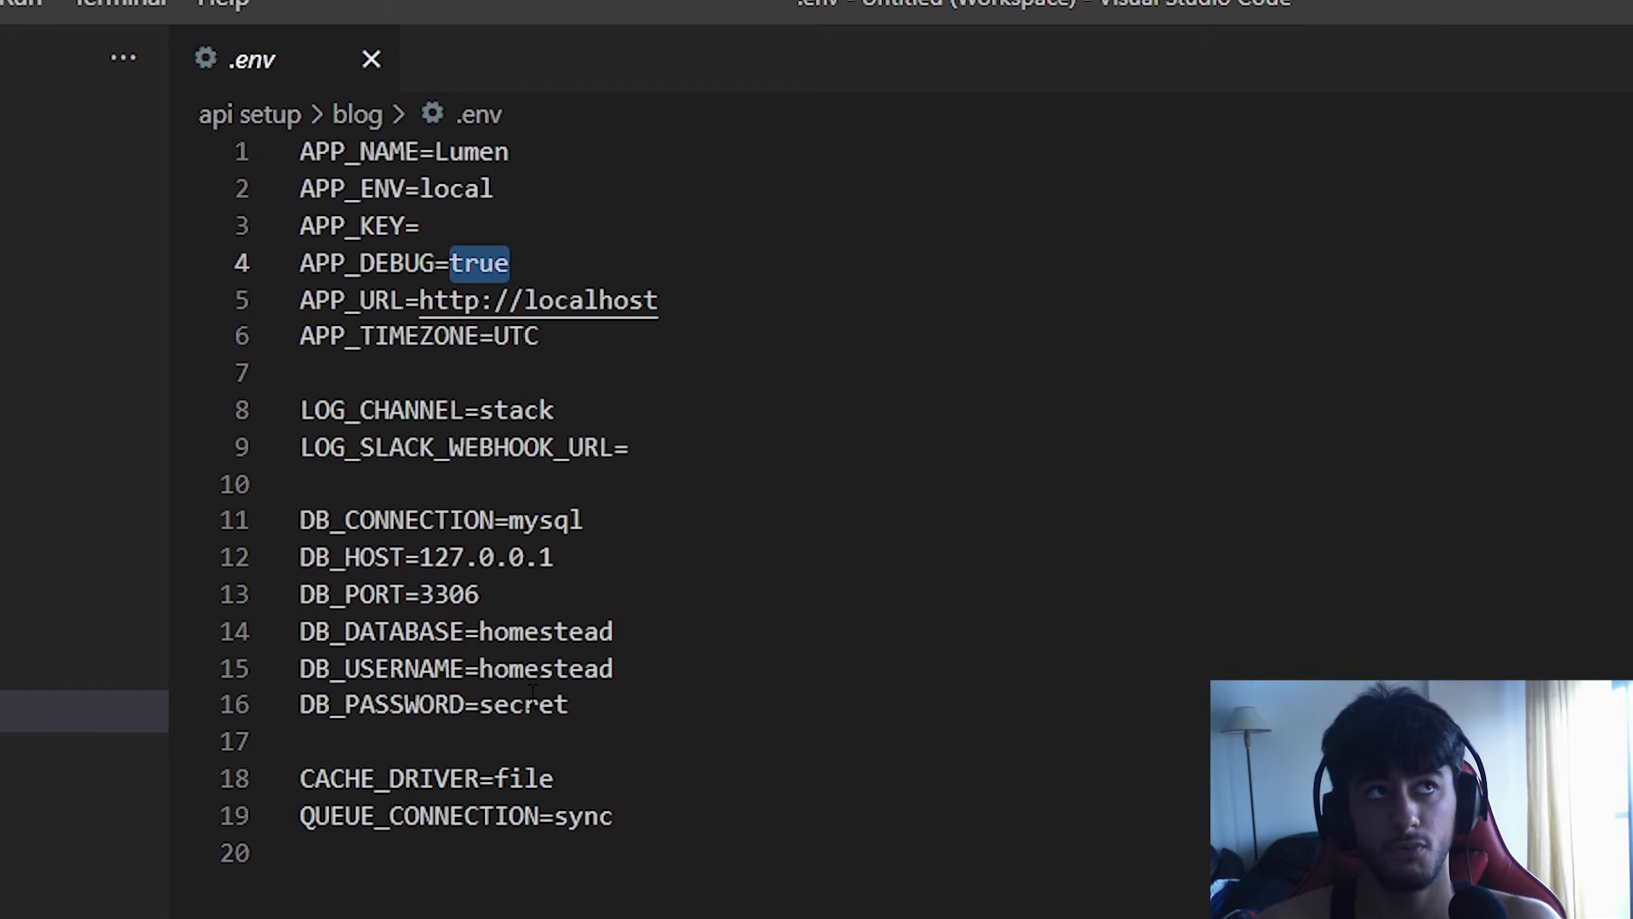
pyautogui.doubleClick(527, 705)
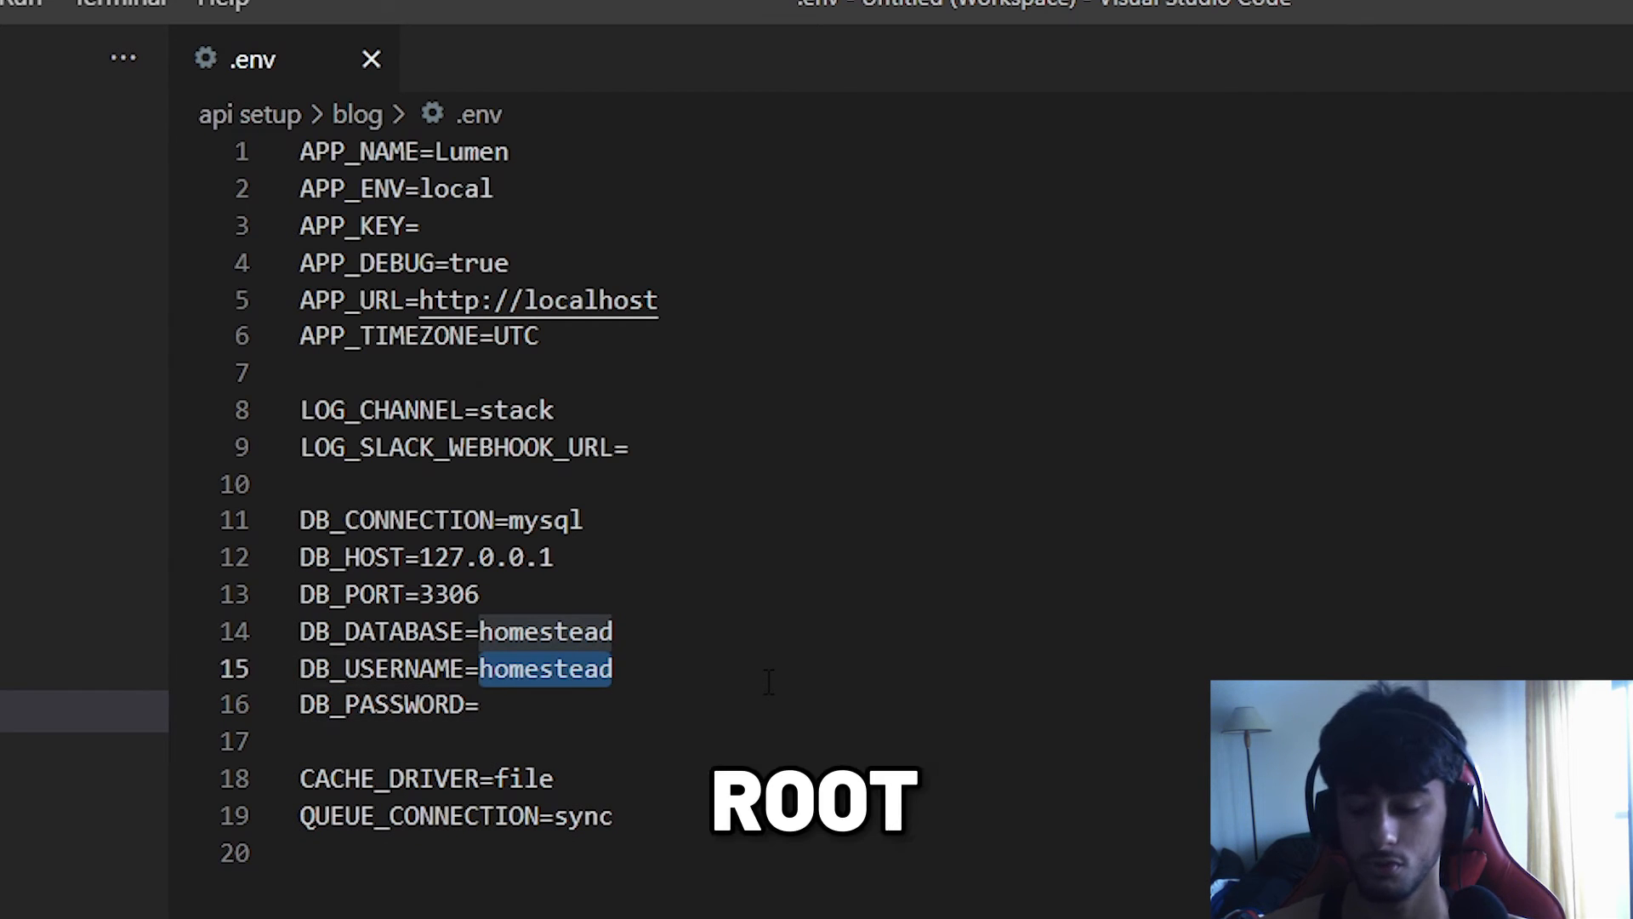
pyautogui.write('root')
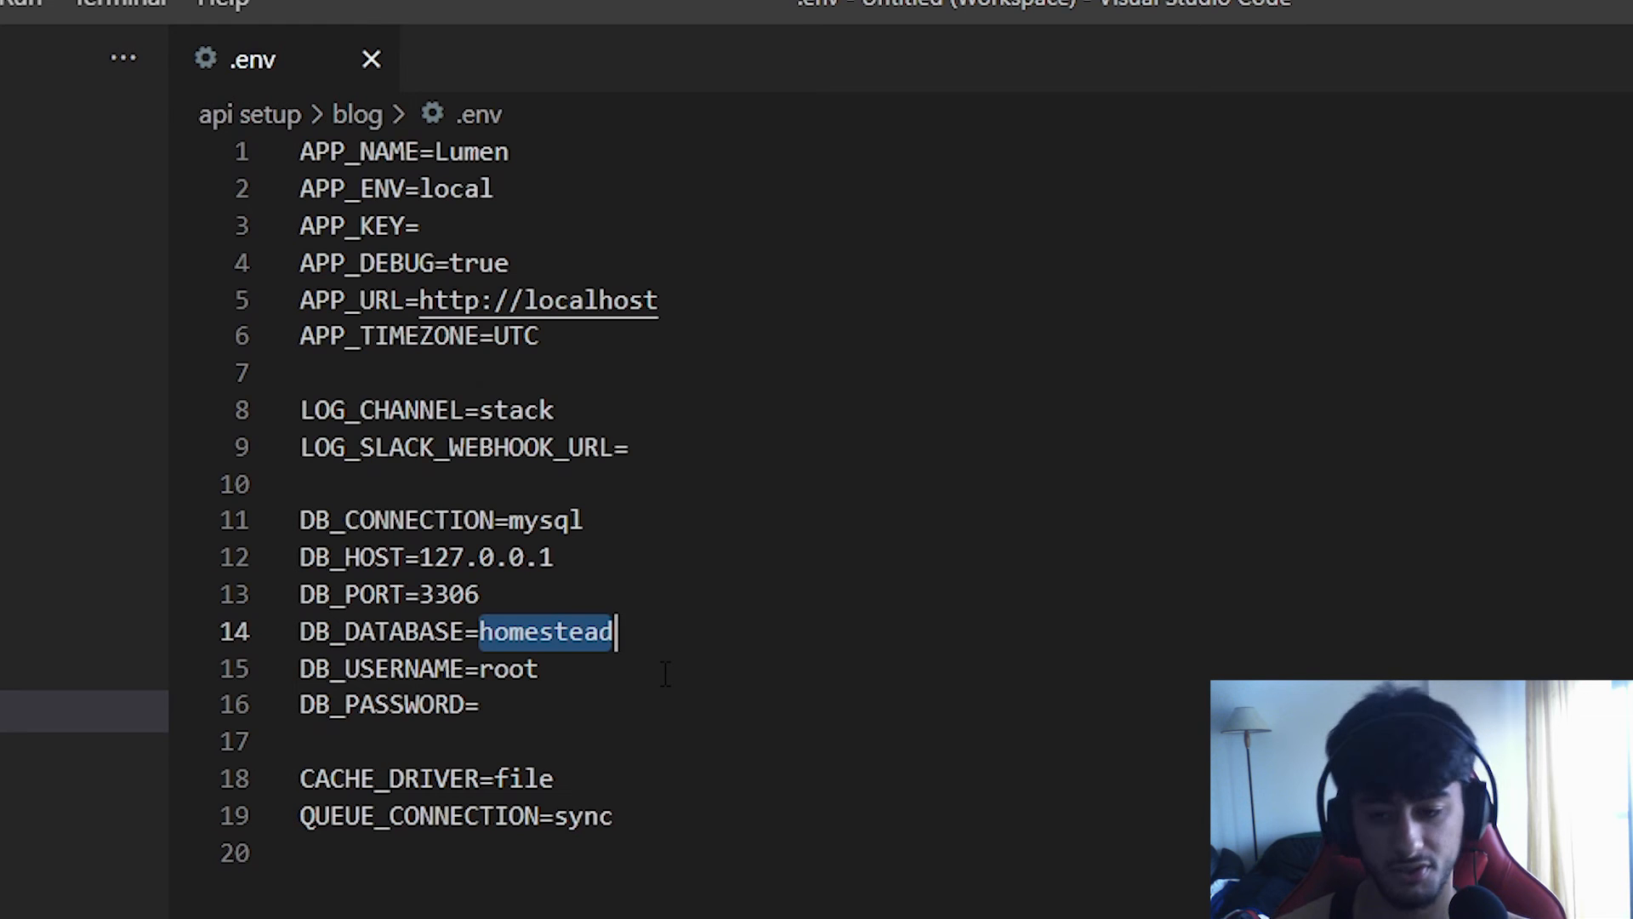
pyautogui.write('lumen:a')
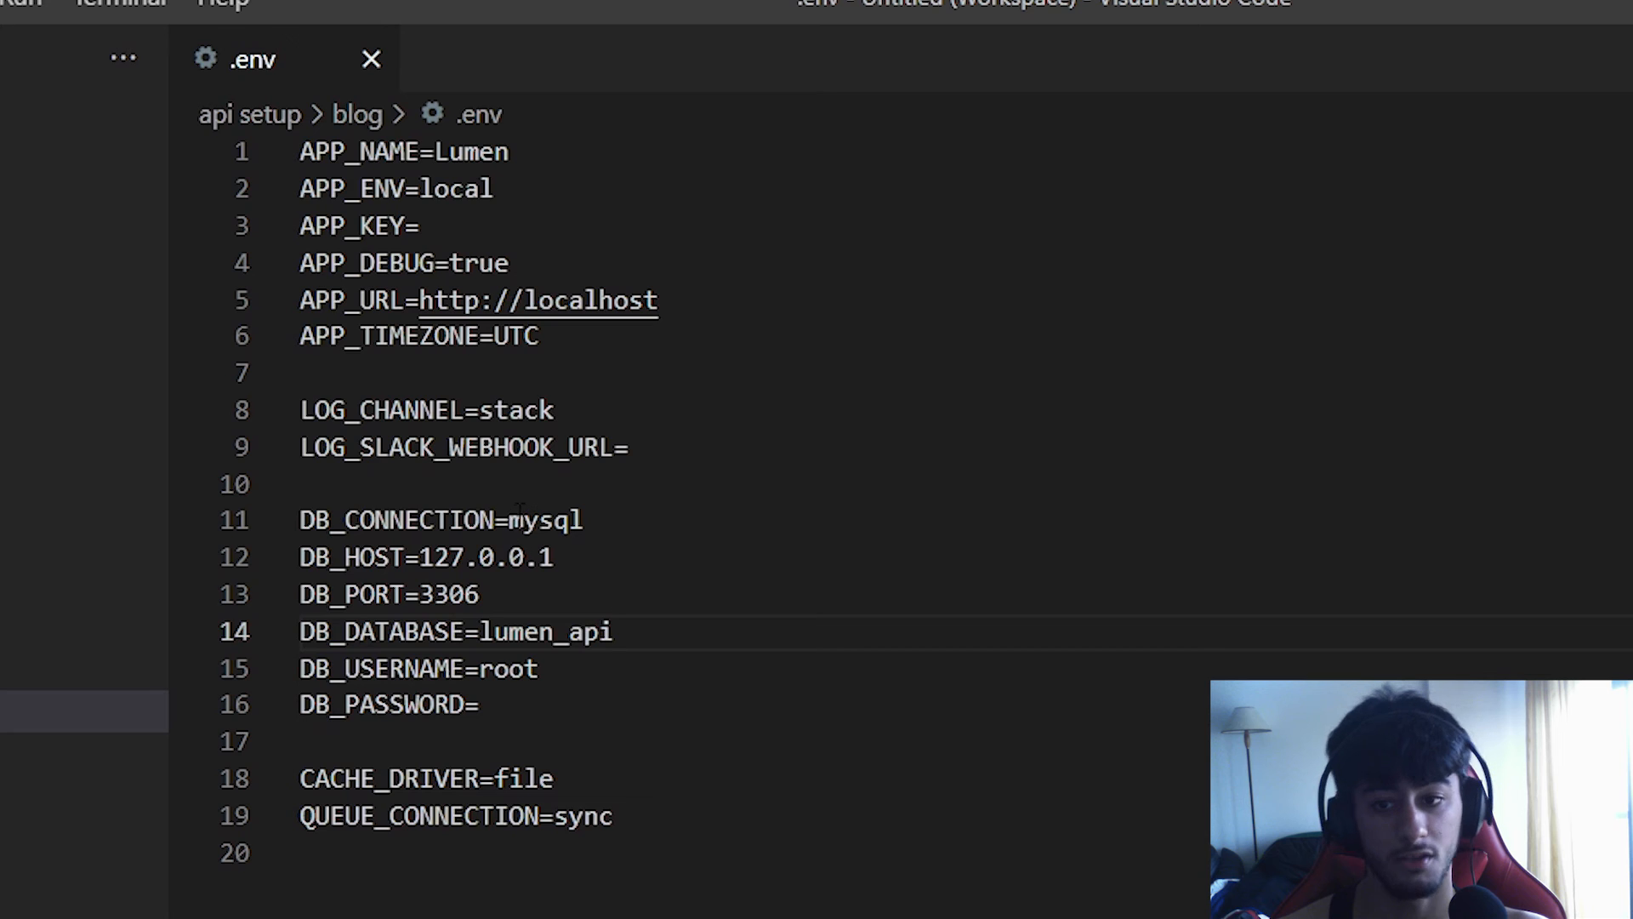
# Step: Review the database port and host values in .env
pyautogui.doubleClick(451, 594)
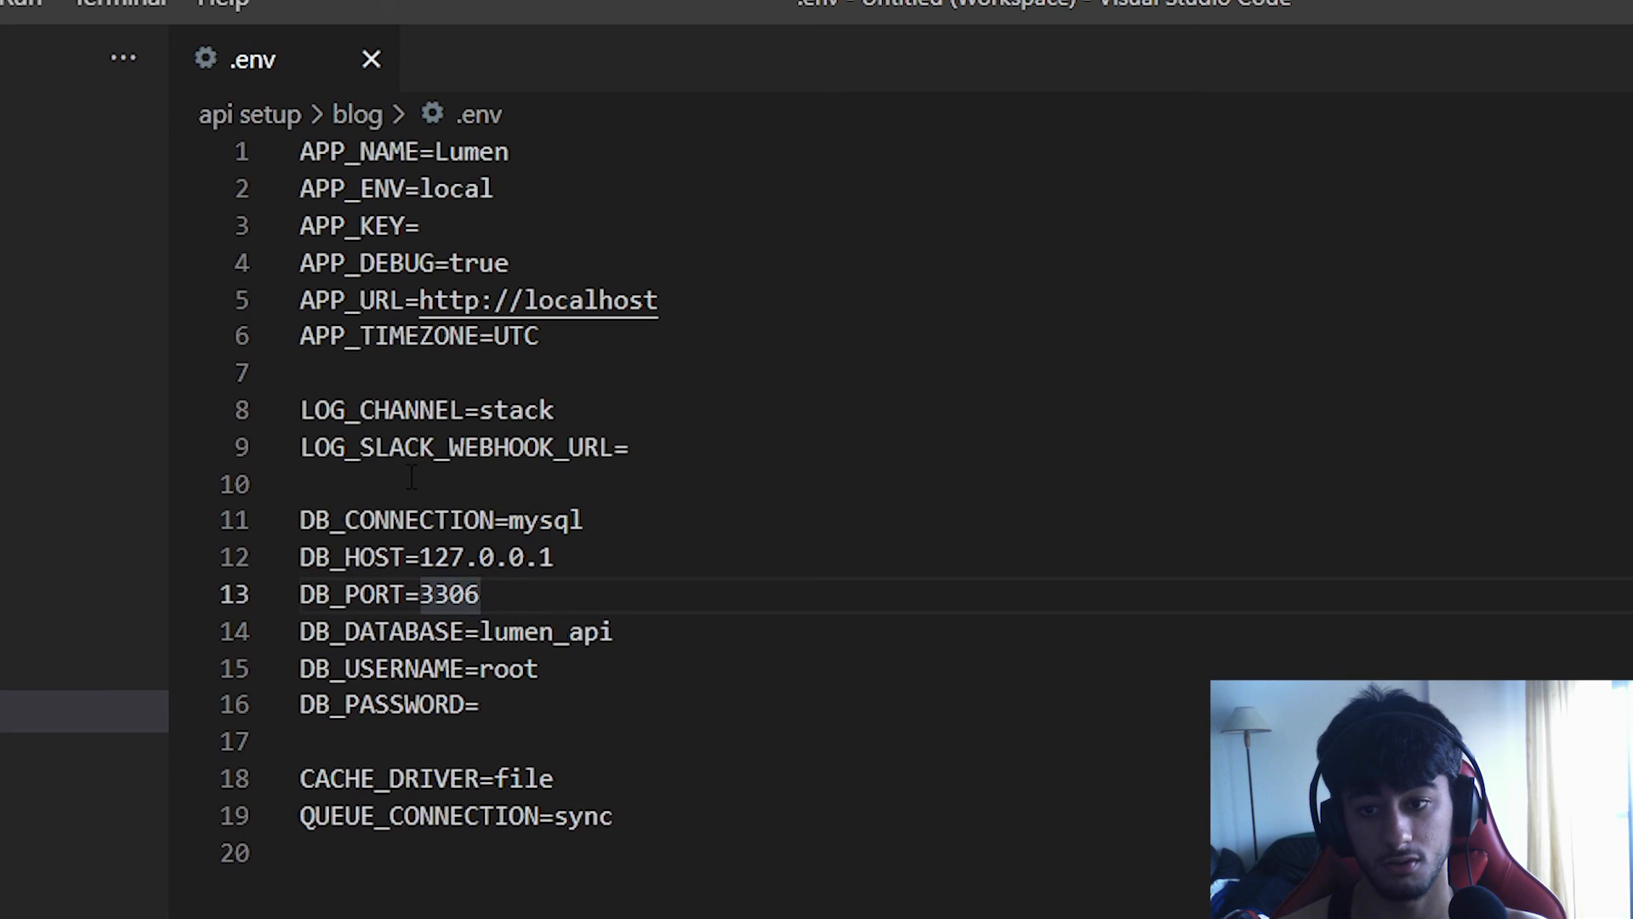
pyautogui.doubleClick(450, 594)
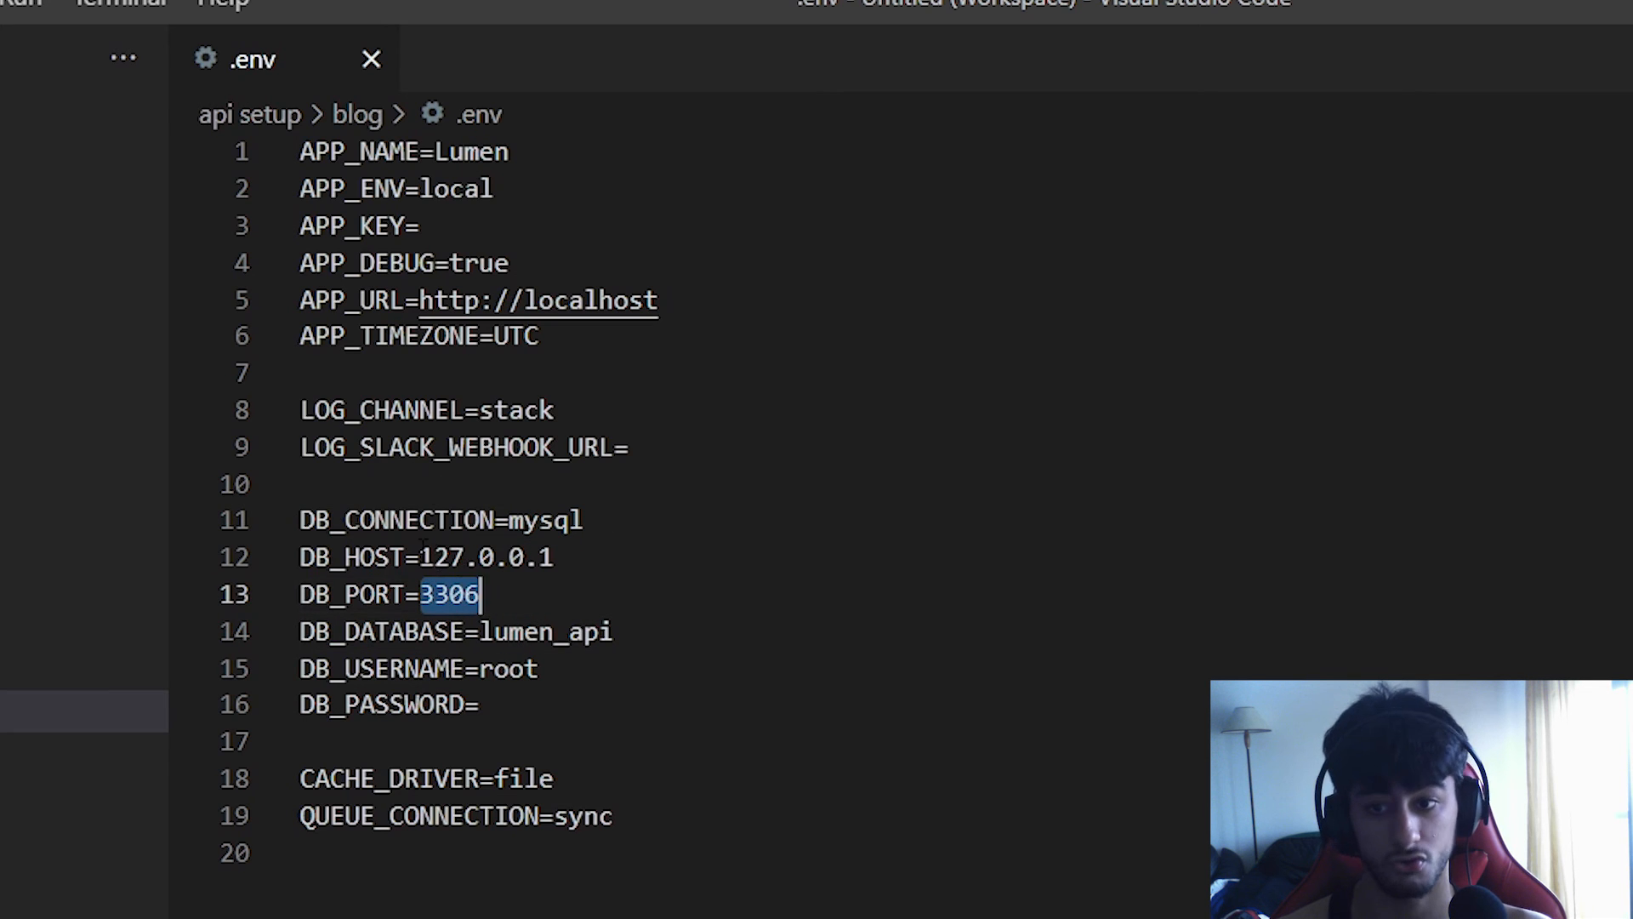
pyautogui.doubleClick(446, 558)
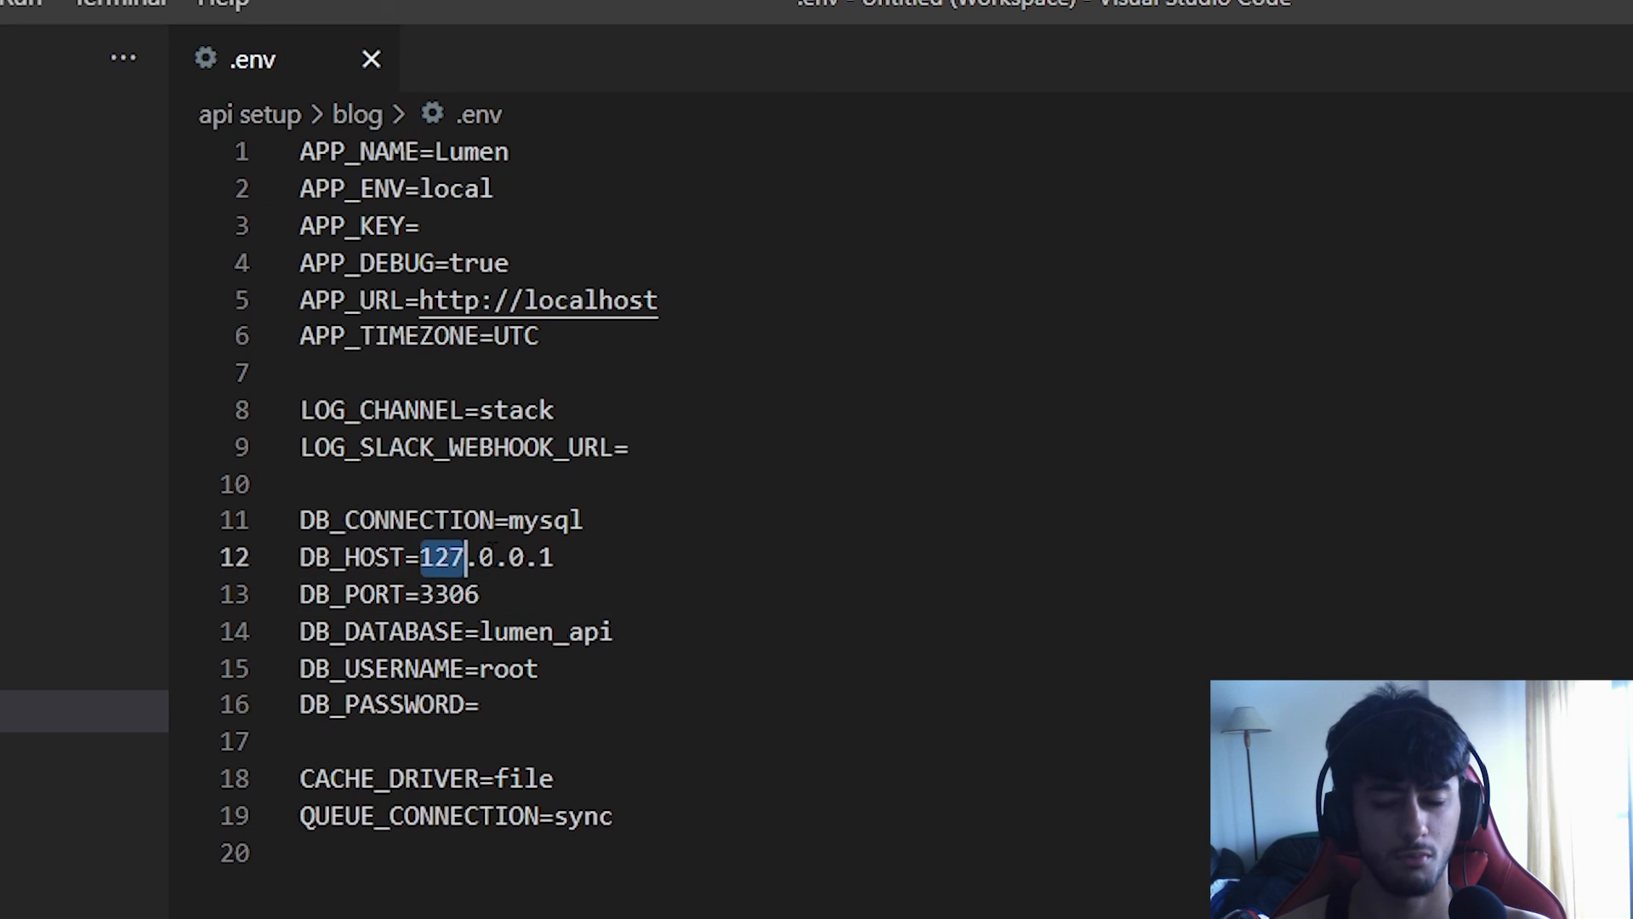